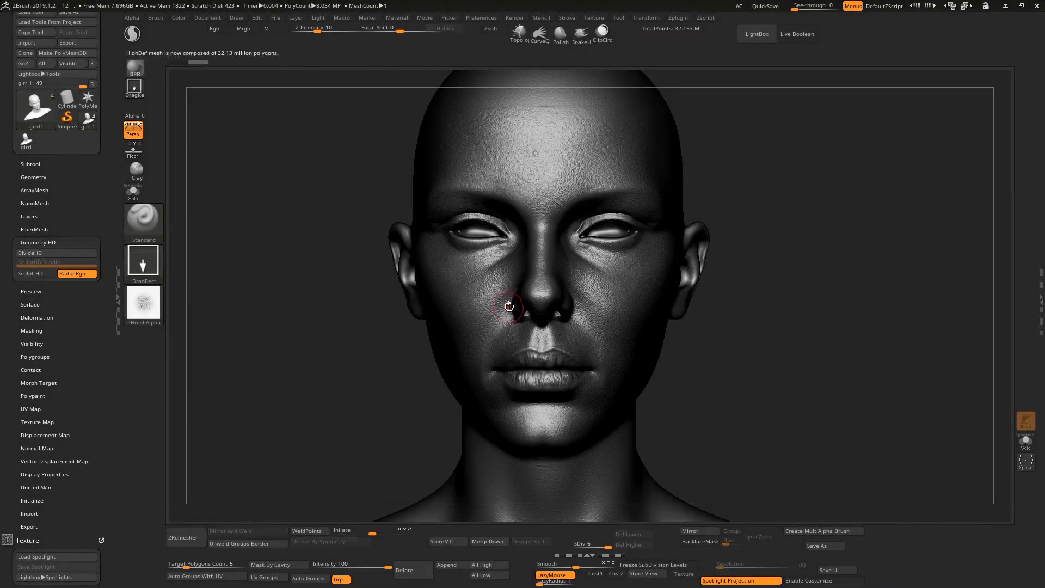
Orbit the HD head to inspect the fine skin texture front-on.
{"action": "left_click_drag", "start_coordinate": [510, 307], "coordinate": [715, 326]}
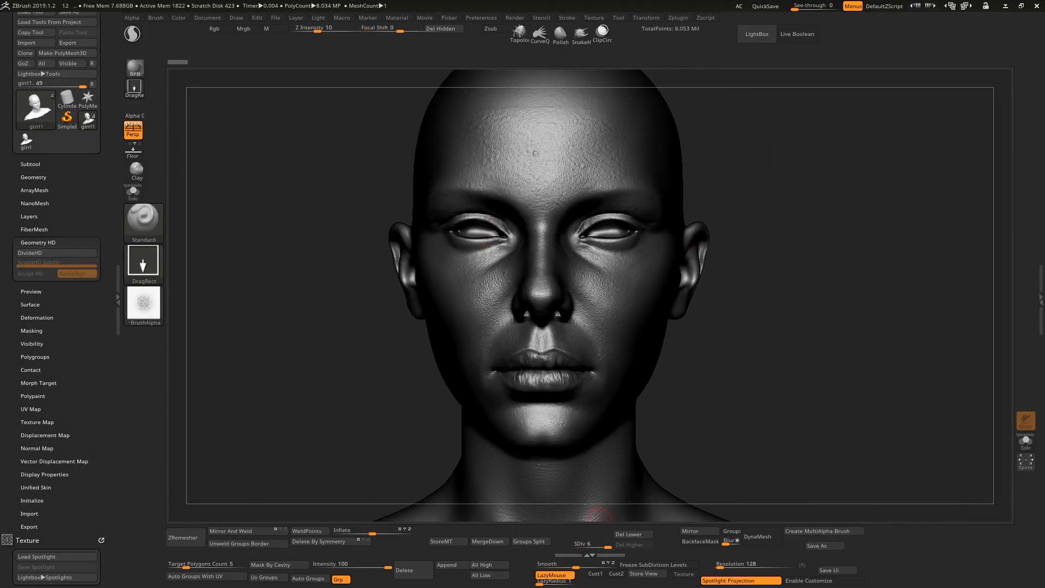
{"action": "mouse_move", "coordinate": [503, 229]}
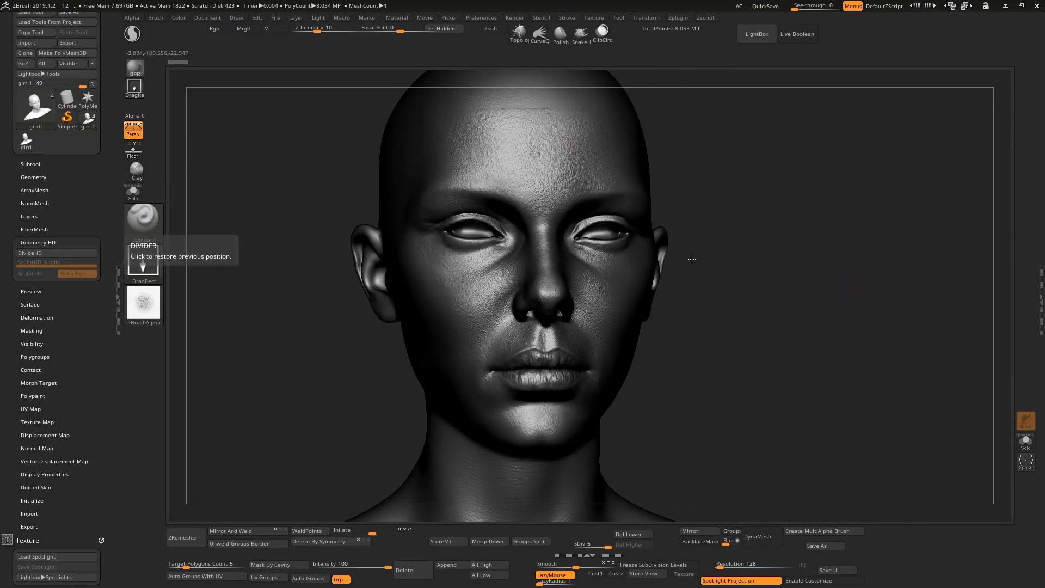
Turn the head into left profile ready for the Sculpt HD region.
{"action": "left_click_drag", "start_coordinate": [692, 259], "coordinate": [642, 276]}
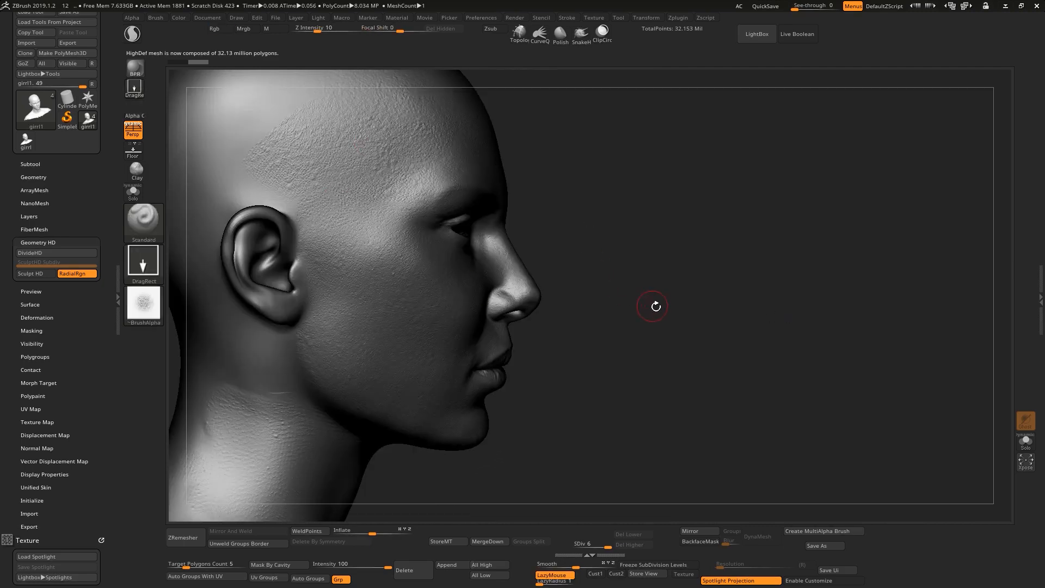
{"action": "left_click_drag", "start_coordinate": [654, 307], "coordinate": [497, 252]}
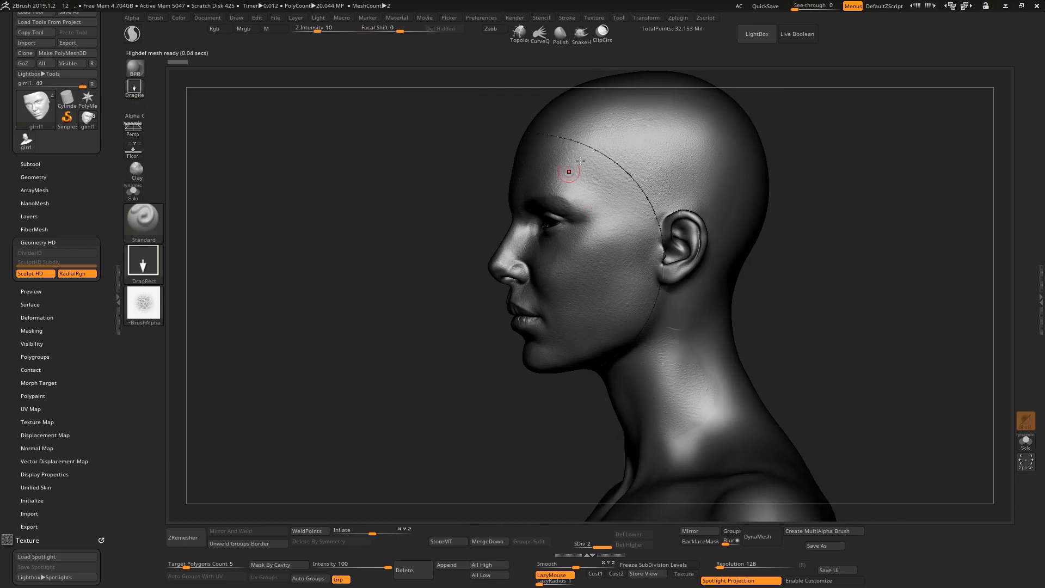
{"action": "left_click_drag", "start_coordinate": [570, 267], "coordinate": [686, 222]}
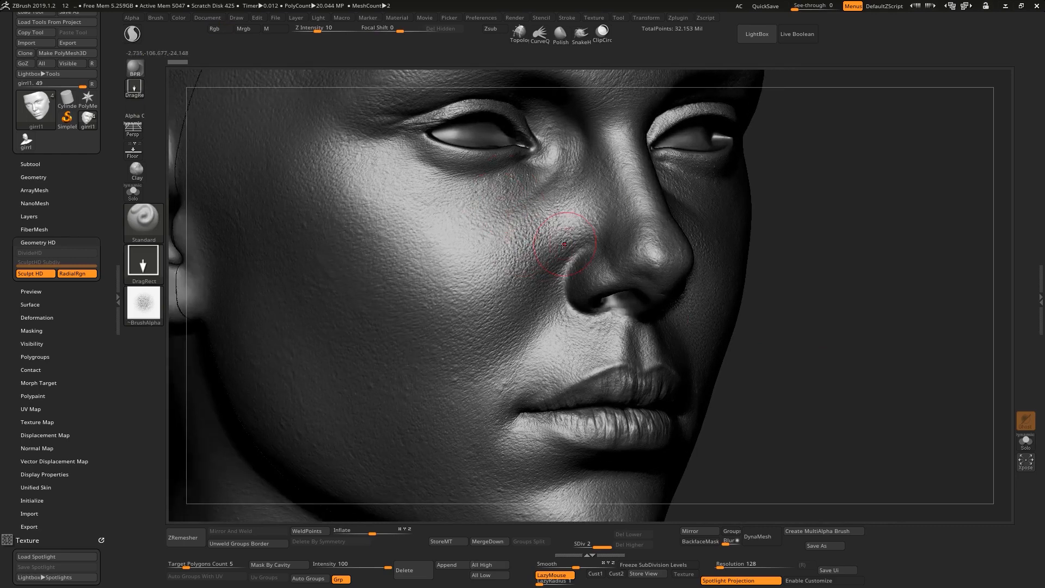
{"action": "mouse_move", "coordinate": [706, 297]}
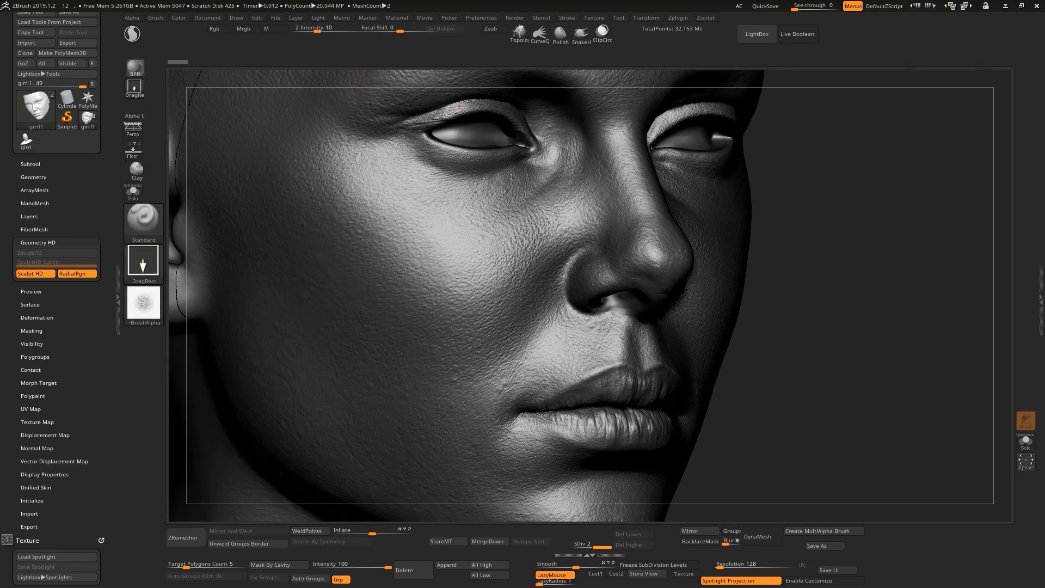
{"action": "mouse_move", "coordinate": [686, 31]}
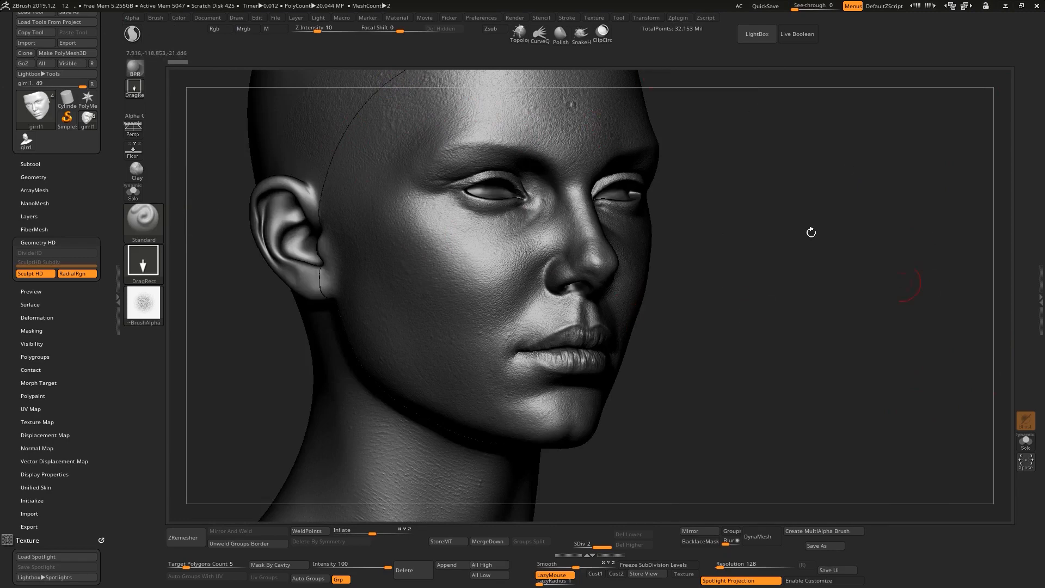
{"action": "left_click_drag", "start_coordinate": [811, 232], "coordinate": [732, 253]}
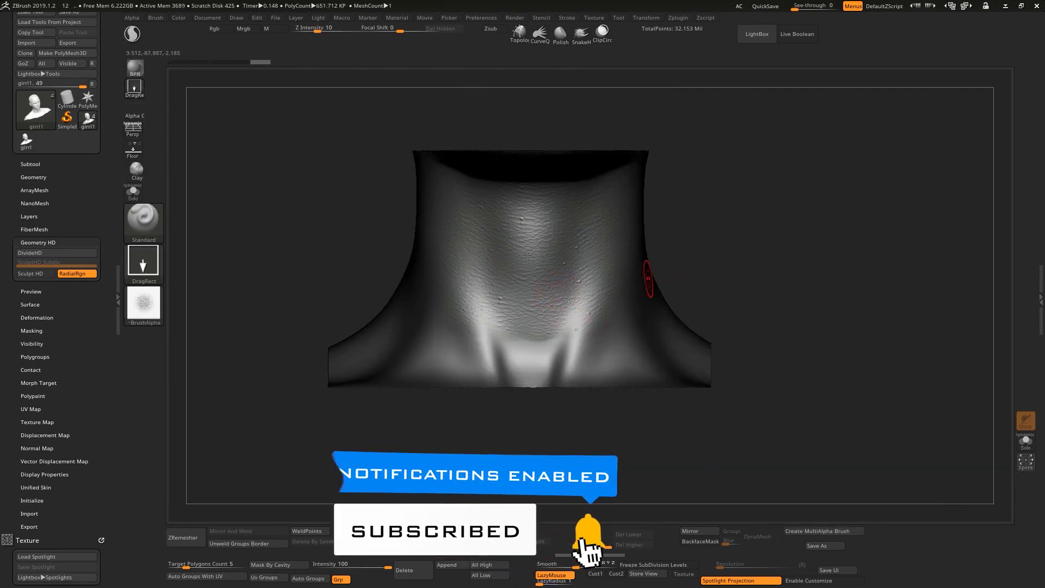
{"action": "mouse_move", "coordinate": [528, 262]}
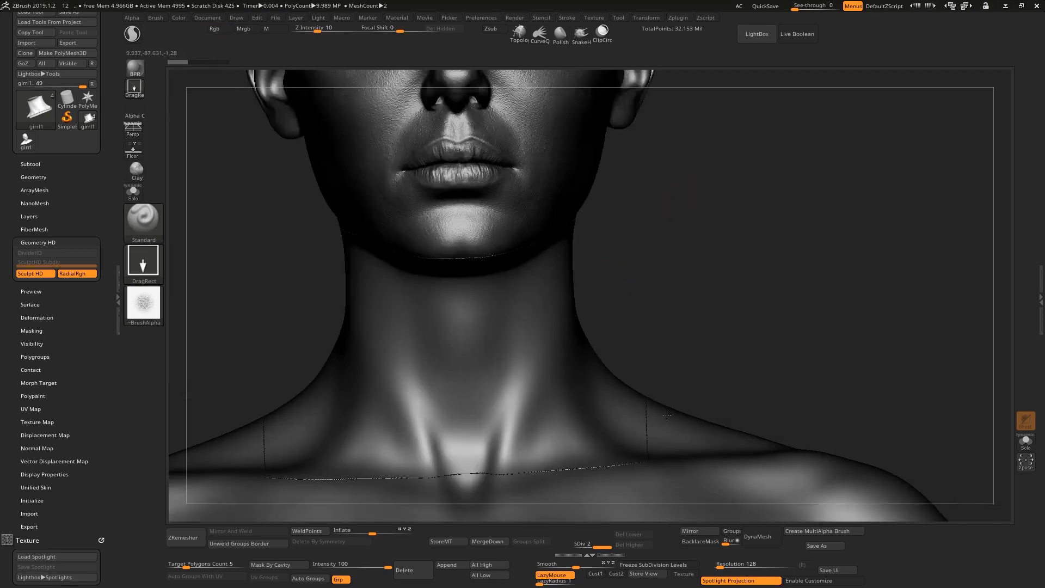
Inspect the neck and collarbone region covered by the HD sculpt area.
{"action": "left_click_drag", "start_coordinate": [666, 414], "coordinate": [676, 397]}
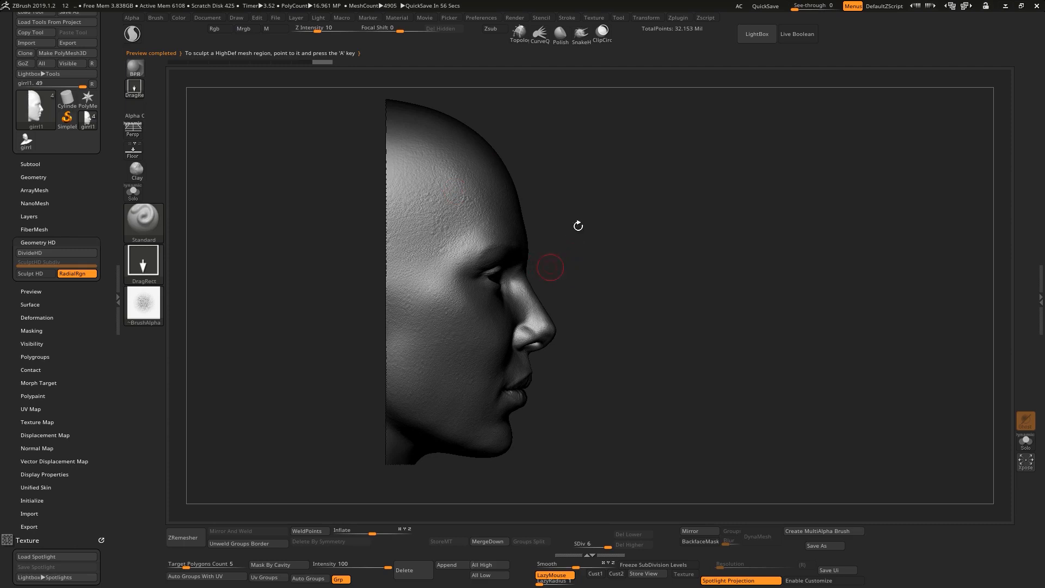
{"action": "mouse_move", "coordinate": [650, 323]}
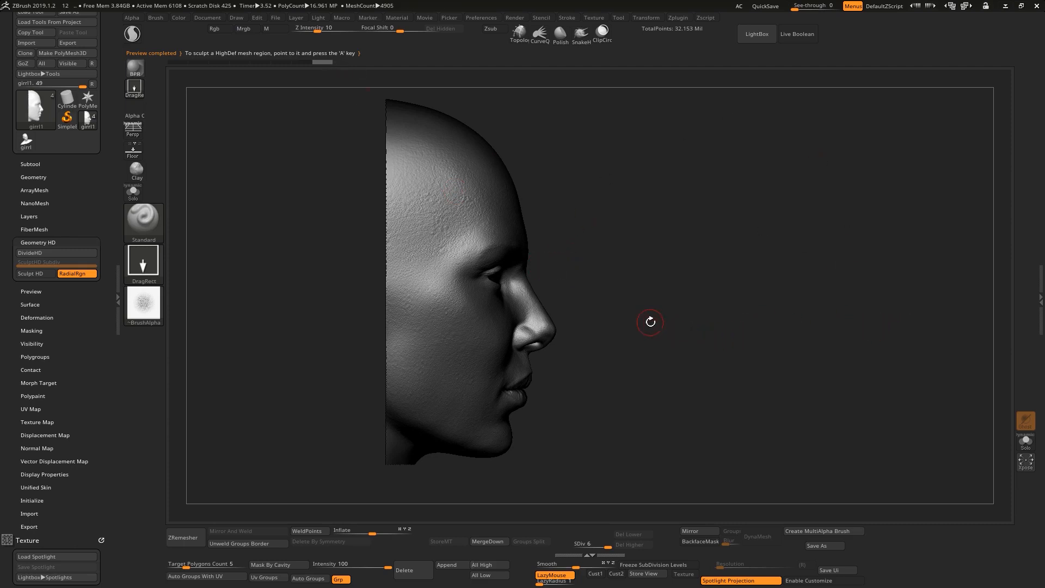
{"action": "mouse_move", "coordinate": [499, 324]}
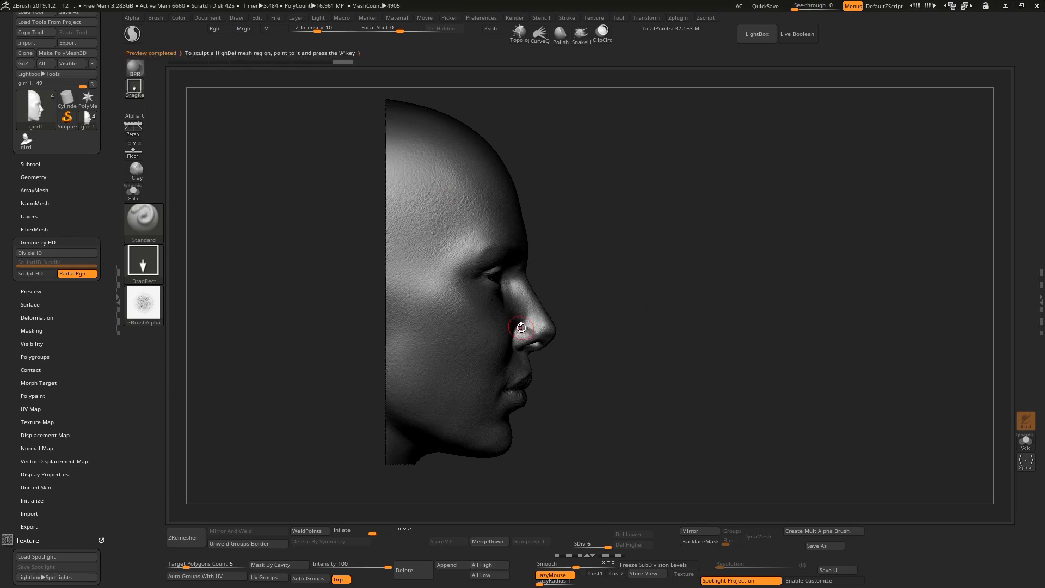
{"action": "mouse_move", "coordinate": [530, 332]}
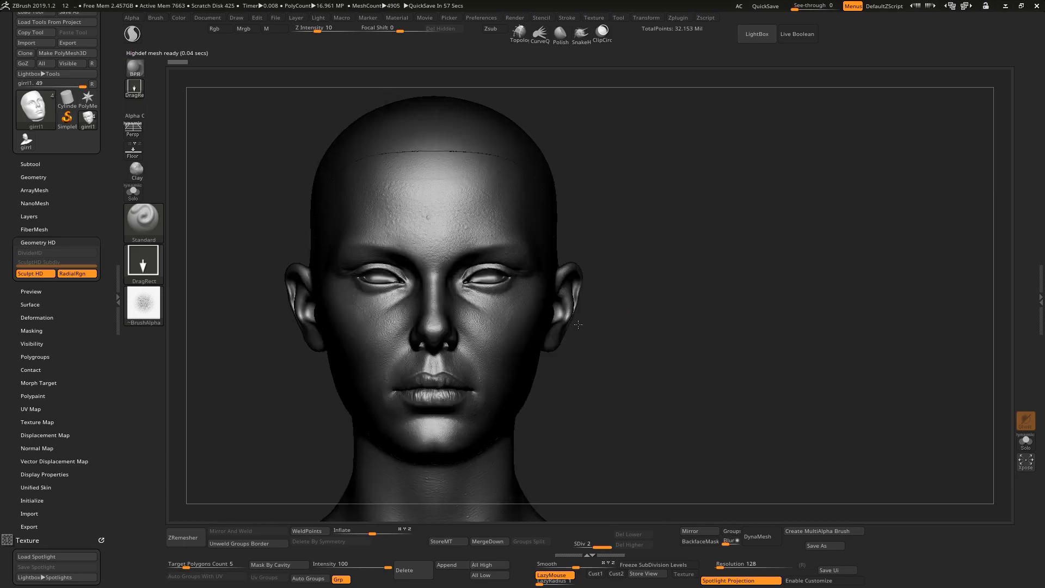
{"action": "left_click_drag", "start_coordinate": [578, 324], "coordinate": [672, 341]}
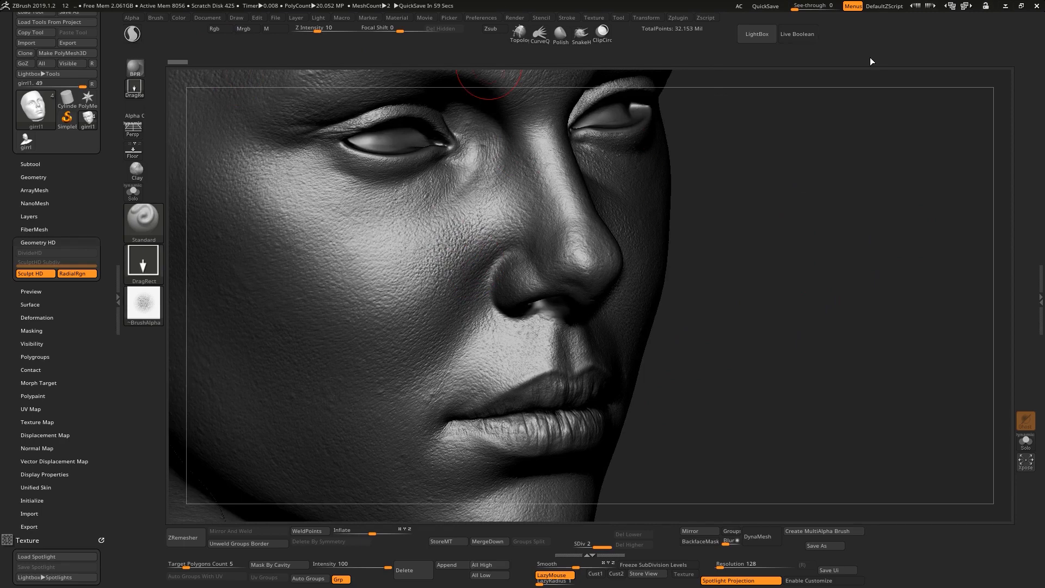
{"action": "mouse_move", "coordinate": [418, 238]}
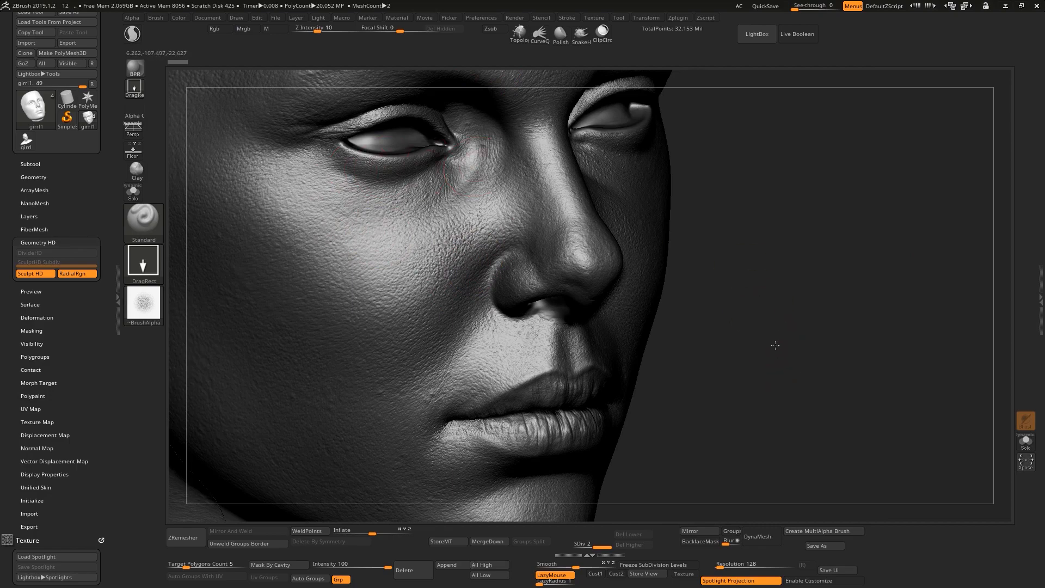
{"action": "left_click_drag", "start_coordinate": [775, 346], "coordinate": [313, 314]}
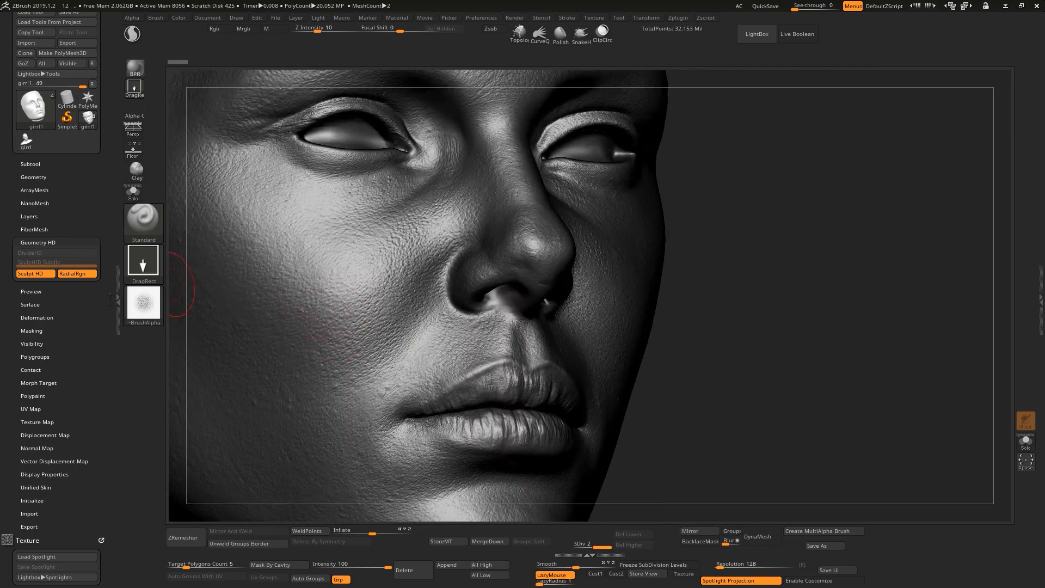
{"action": "mouse_move", "coordinate": [144, 303]}
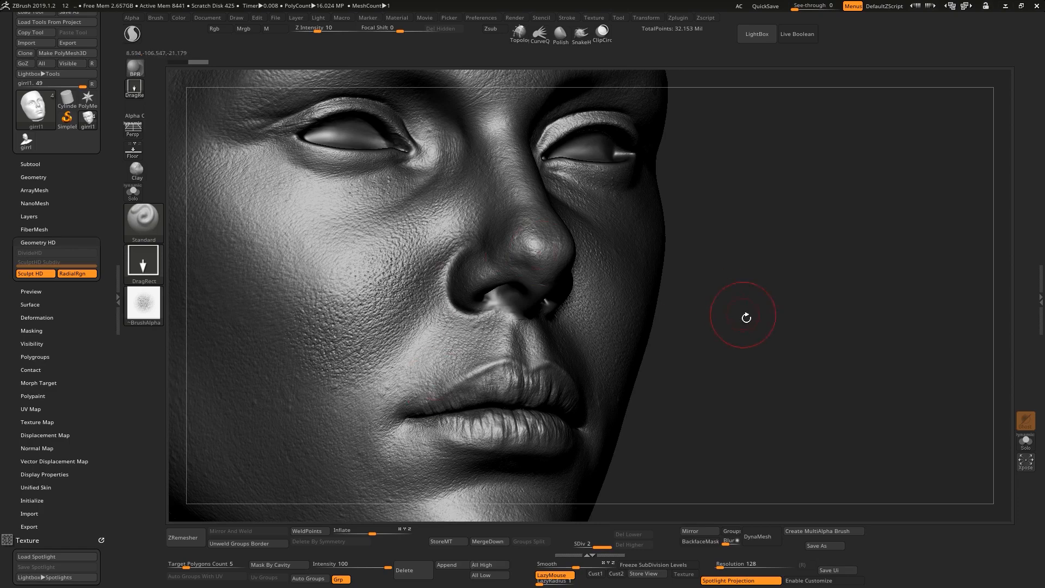
{"action": "left_click_drag", "start_coordinate": [745, 316], "coordinate": [847, 404]}
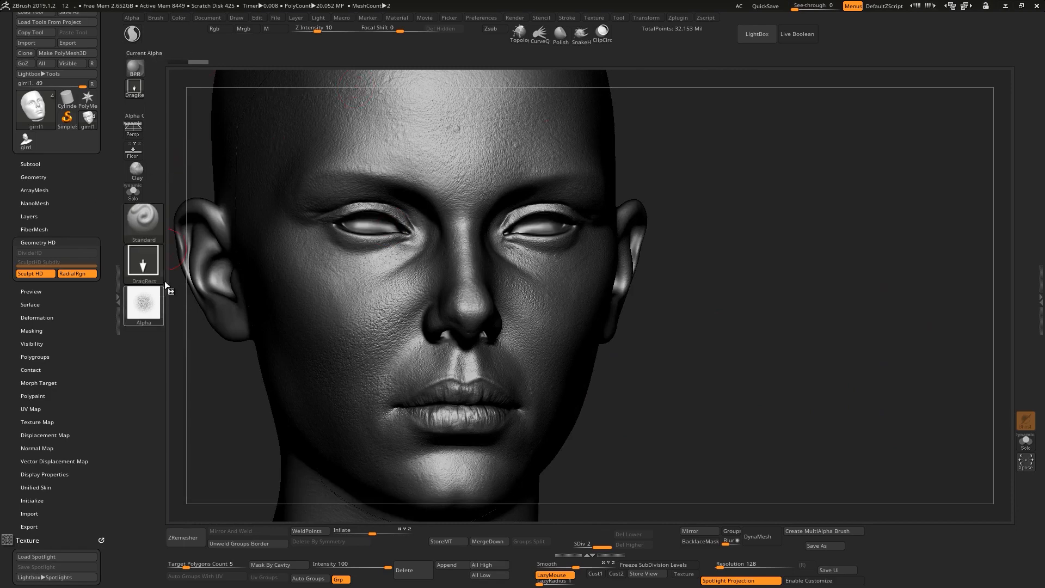
Adjust the brush alpha settings for surface detail, including streak length.
{"action": "left_click", "coordinate": [131, 18]}
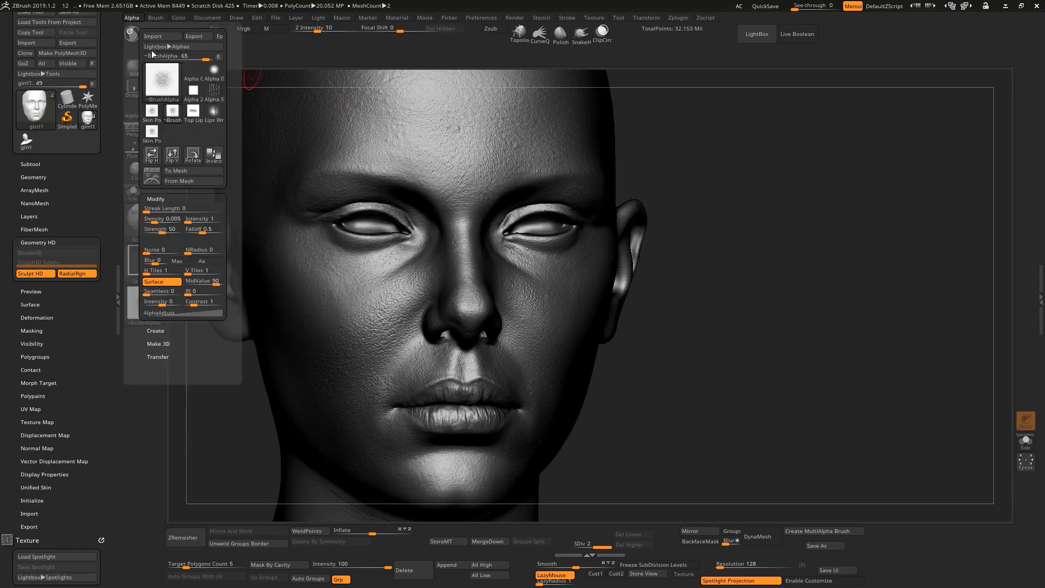
{"action": "left_click", "coordinate": [179, 208]}
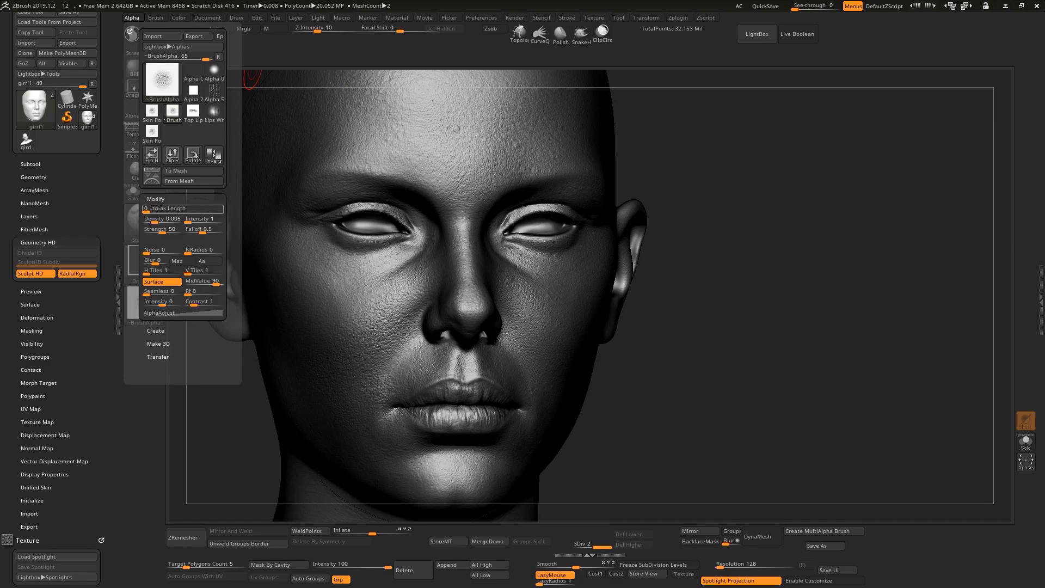
{"action": "mouse_move", "coordinate": [165, 285]}
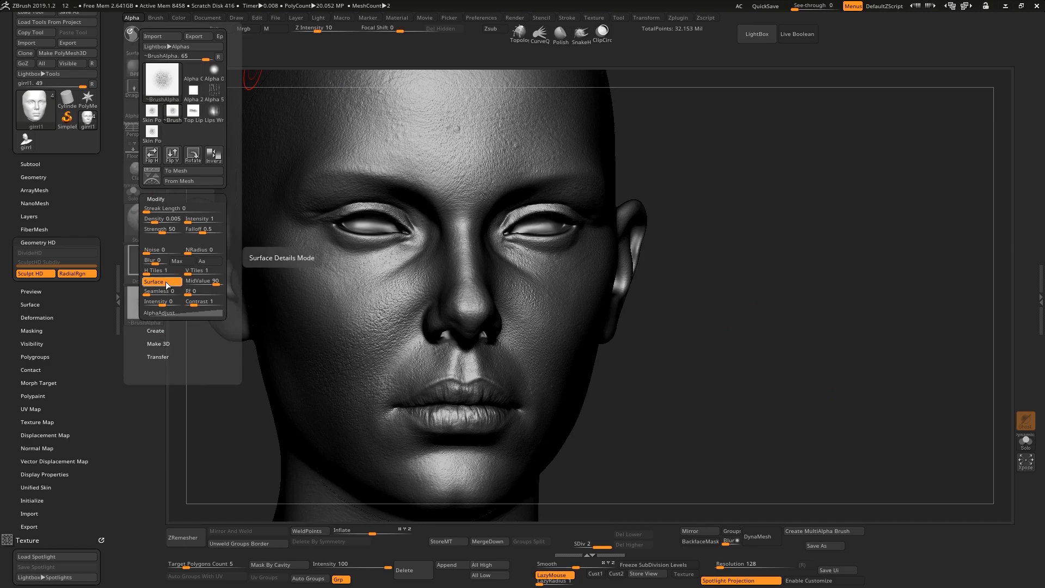
{"action": "mouse_move", "coordinate": [203, 281]}
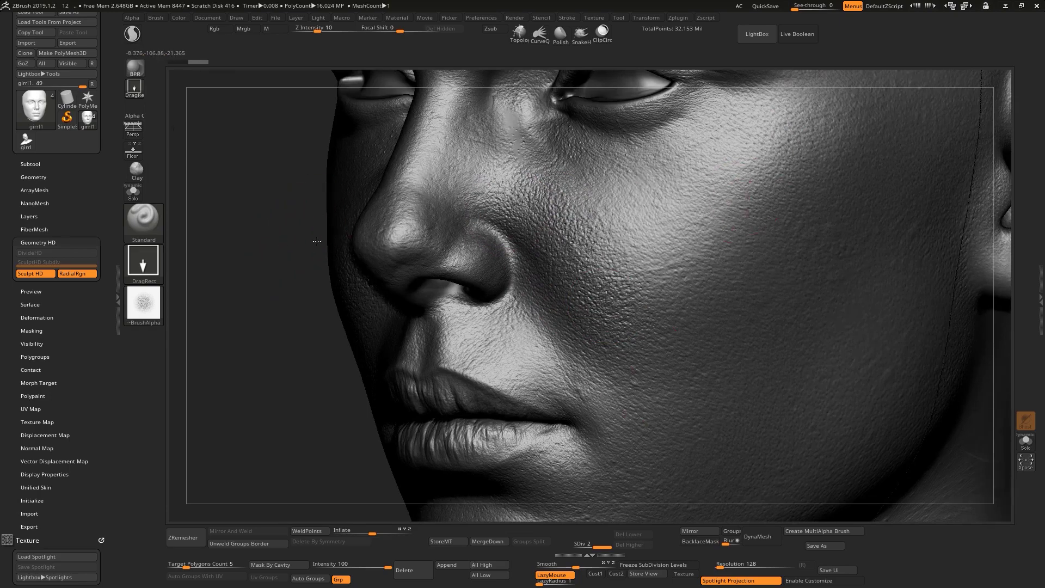
Pick a skin-pore alpha and stamp dense pore detail across the nose and cheek.
{"action": "left_click_drag", "start_coordinate": [317, 241], "coordinate": [903, 442]}
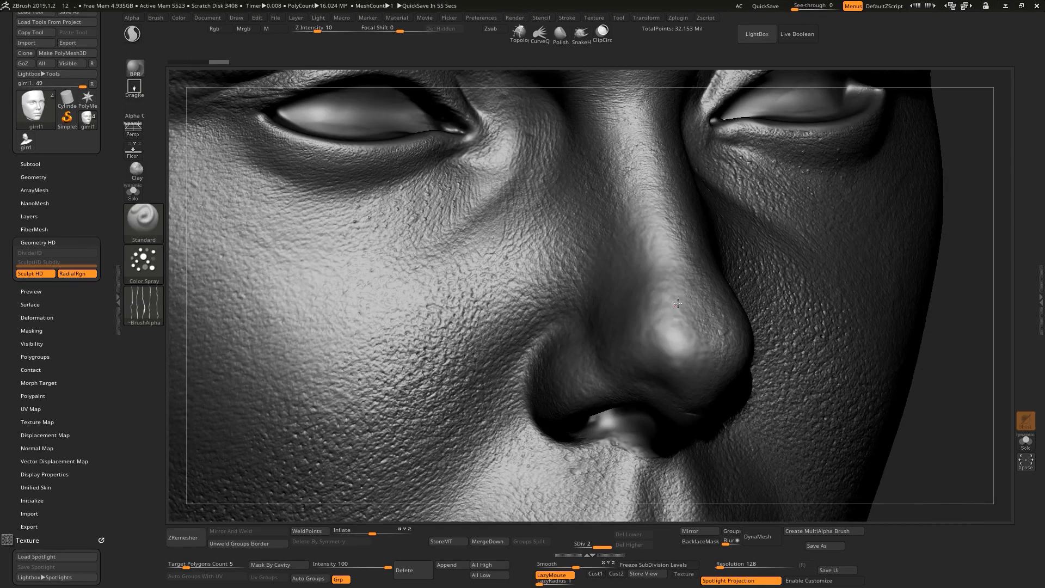
{"action": "mouse_move", "coordinate": [601, 283]}
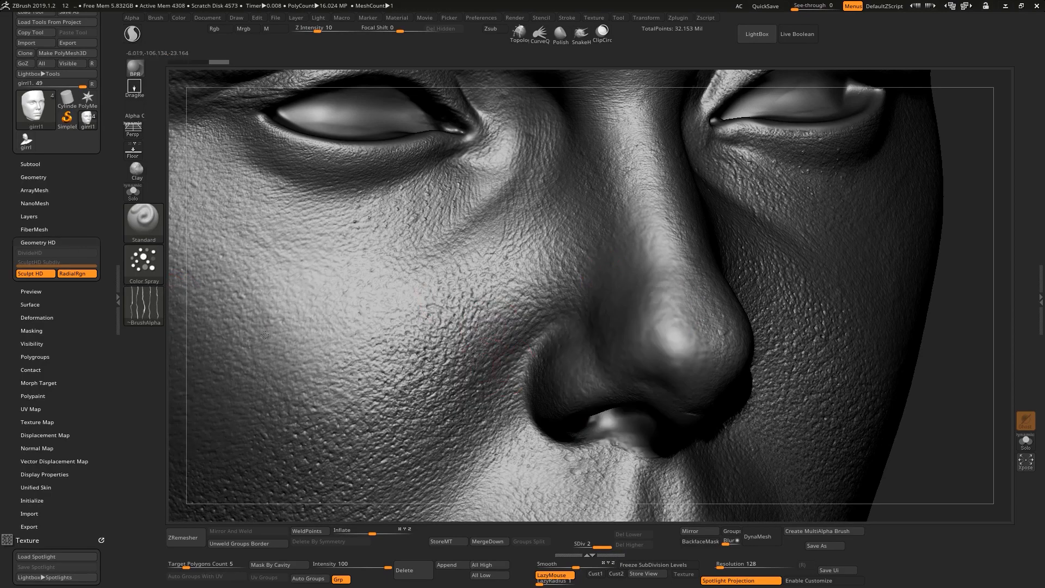
{"action": "left_click", "coordinate": [132, 34]}
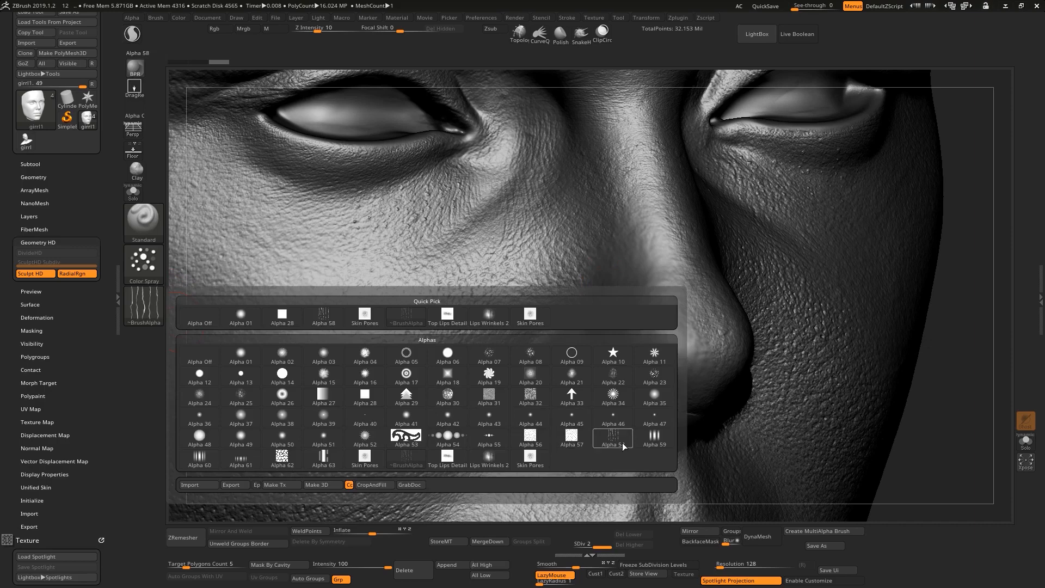
{"action": "mouse_move", "coordinate": [631, 445]}
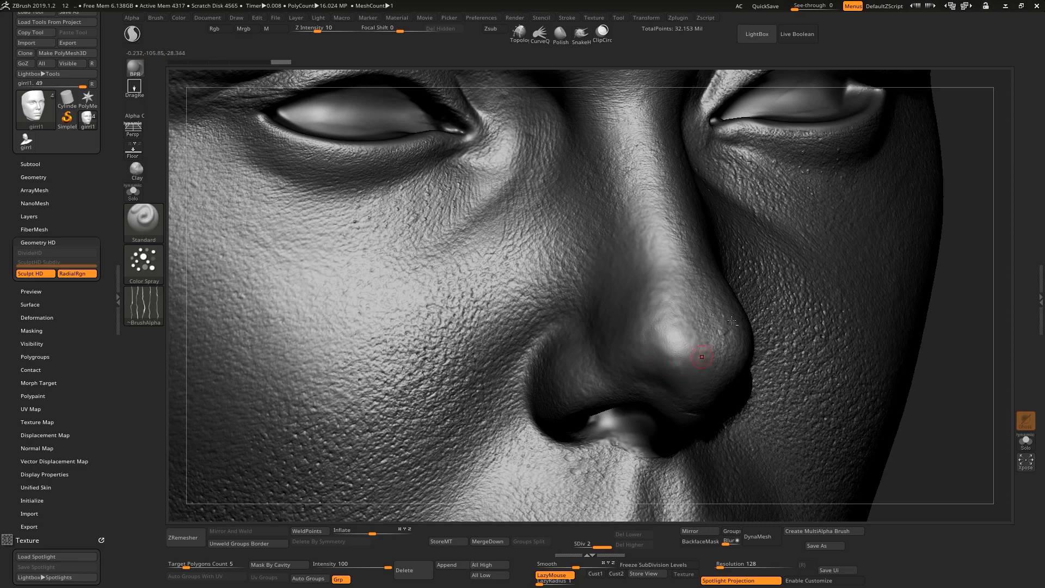
{"action": "left_click_drag", "start_coordinate": [732, 320], "coordinate": [954, 147]}
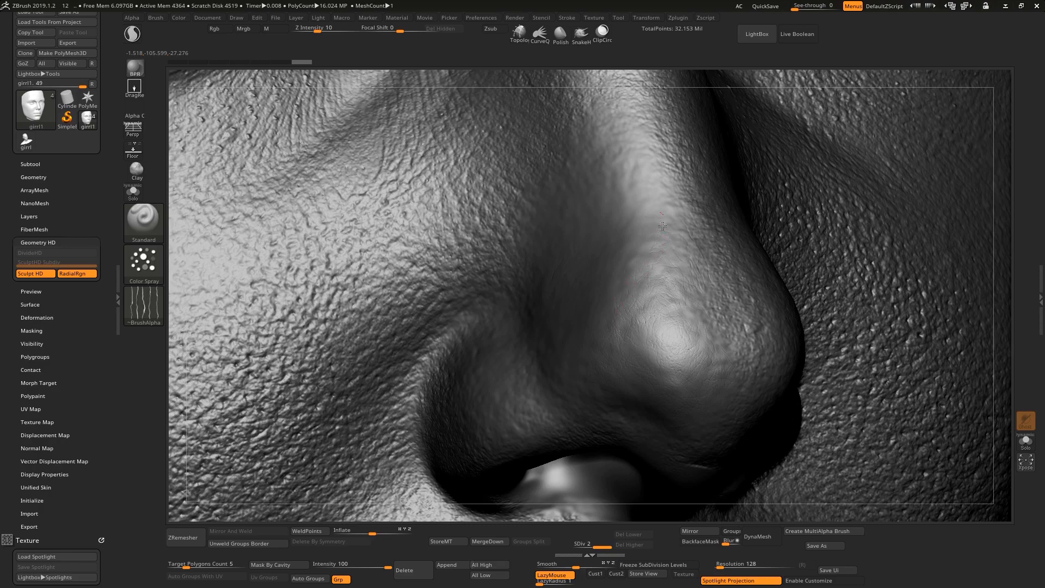
{"action": "mouse_move", "coordinate": [950, 172]}
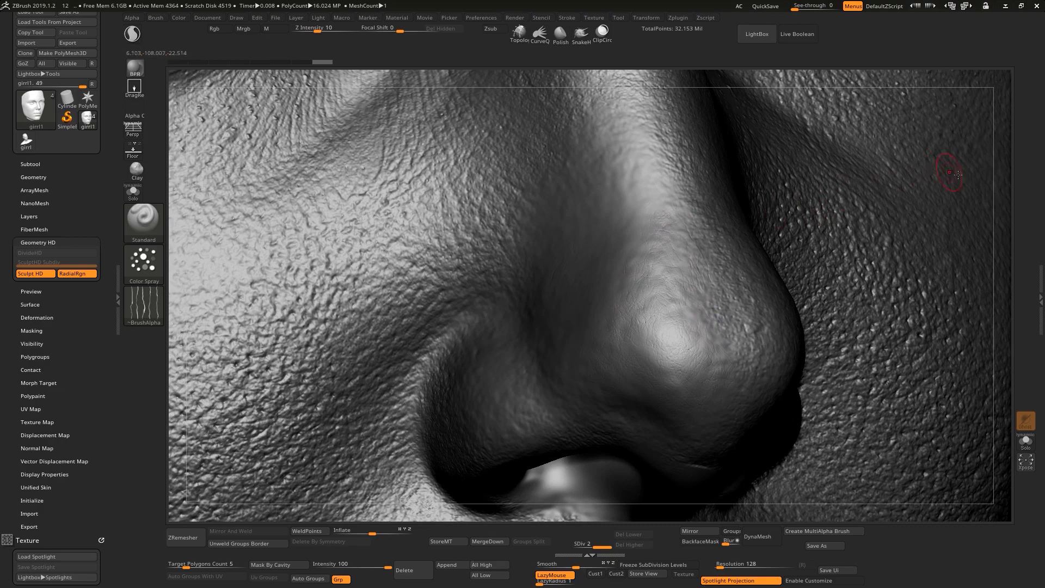
Import a lip wrinkle image from the Desktop Lips Detail folder as a new alpha.
{"action": "left_click_drag", "start_coordinate": [946, 174], "coordinate": [972, 172]}
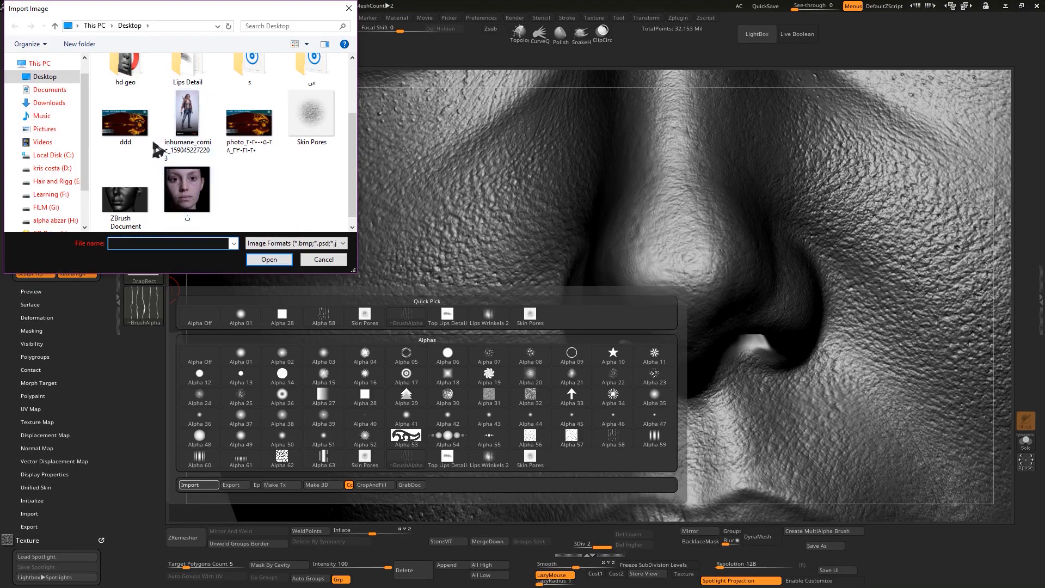
{"action": "double_click", "coordinate": [188, 67]}
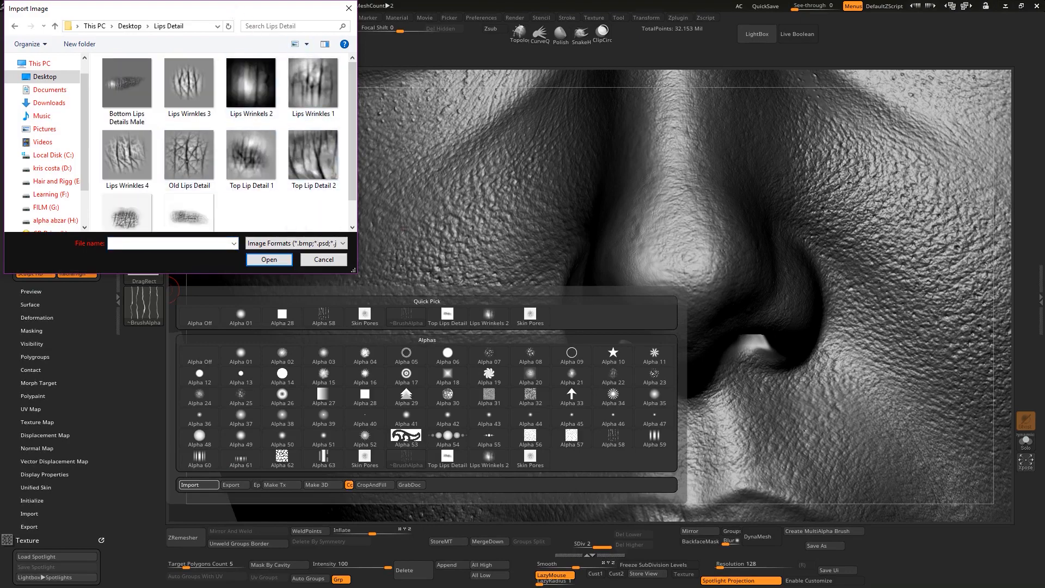
{"action": "left_click", "coordinate": [251, 82]}
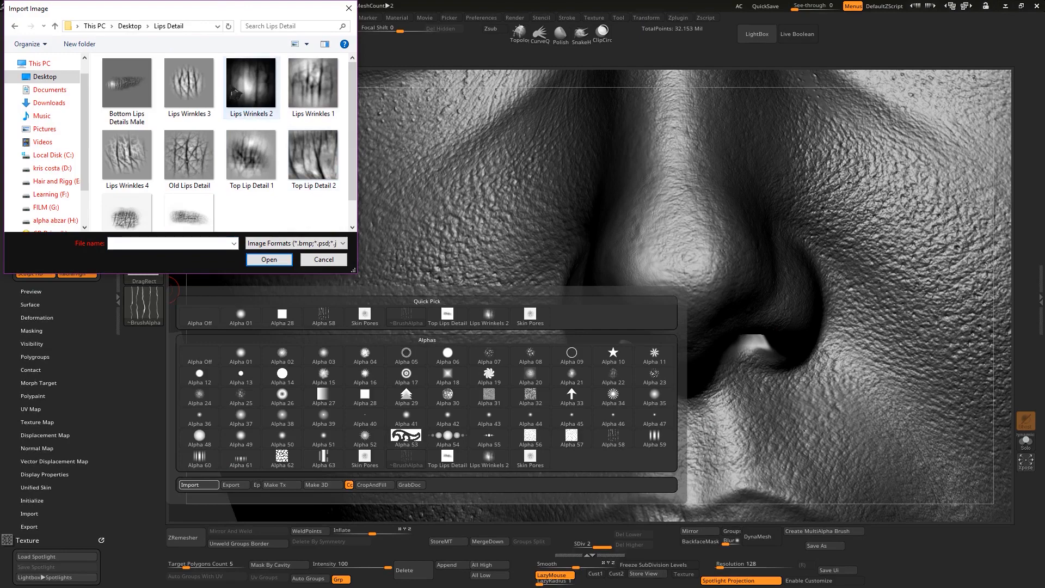
{"action": "mouse_move", "coordinate": [250, 82]}
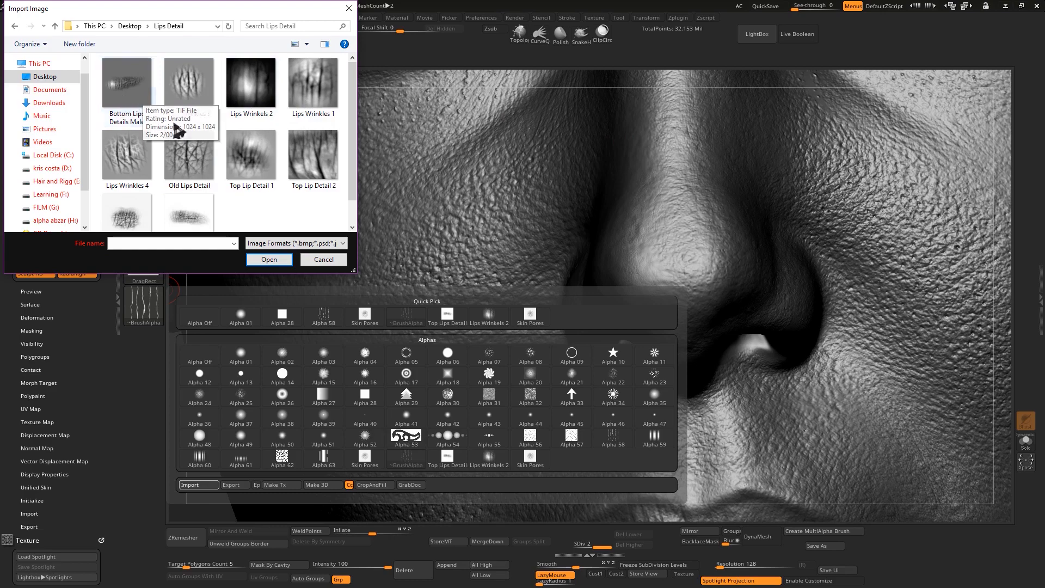
{"action": "mouse_move", "coordinate": [151, 219]}
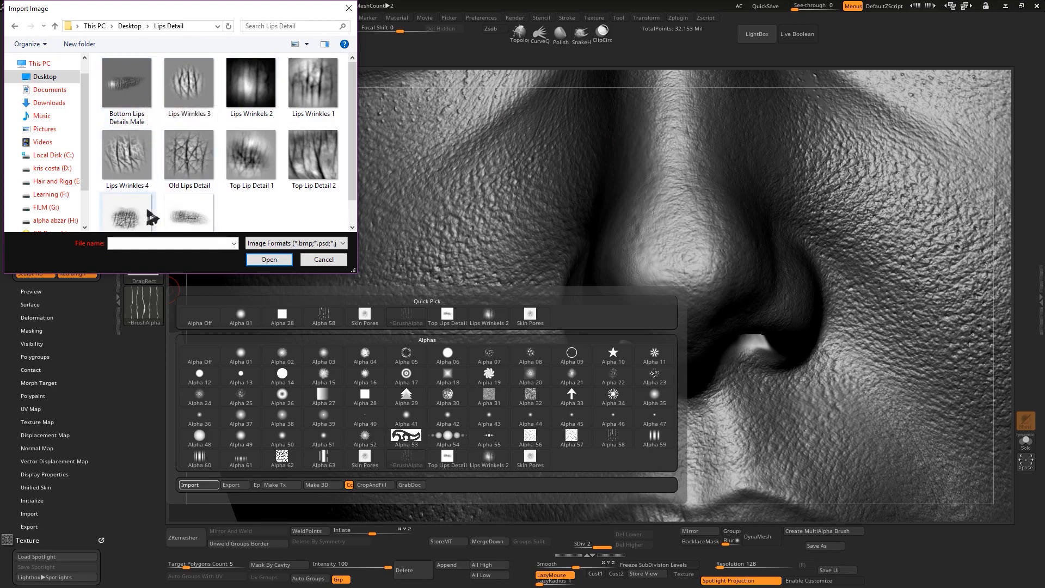
{"action": "scroll", "scroll_direction": "down", "scroll_amount": 3}
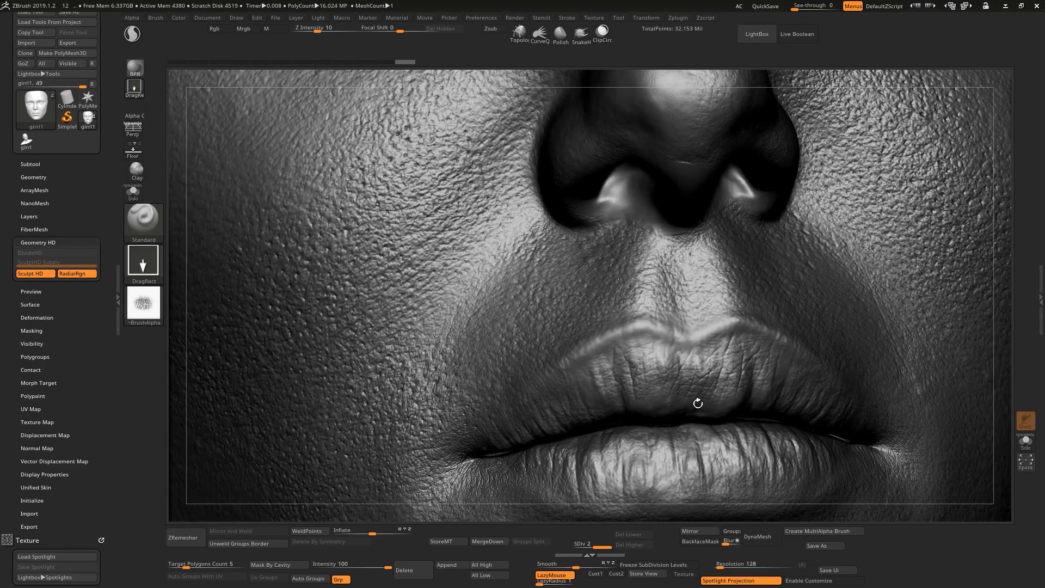
Stamp vertical wrinkle detail onto the upper lip with the lip alpha and DragRect.
{"action": "left_click_drag", "start_coordinate": [698, 403], "coordinate": [647, 487]}
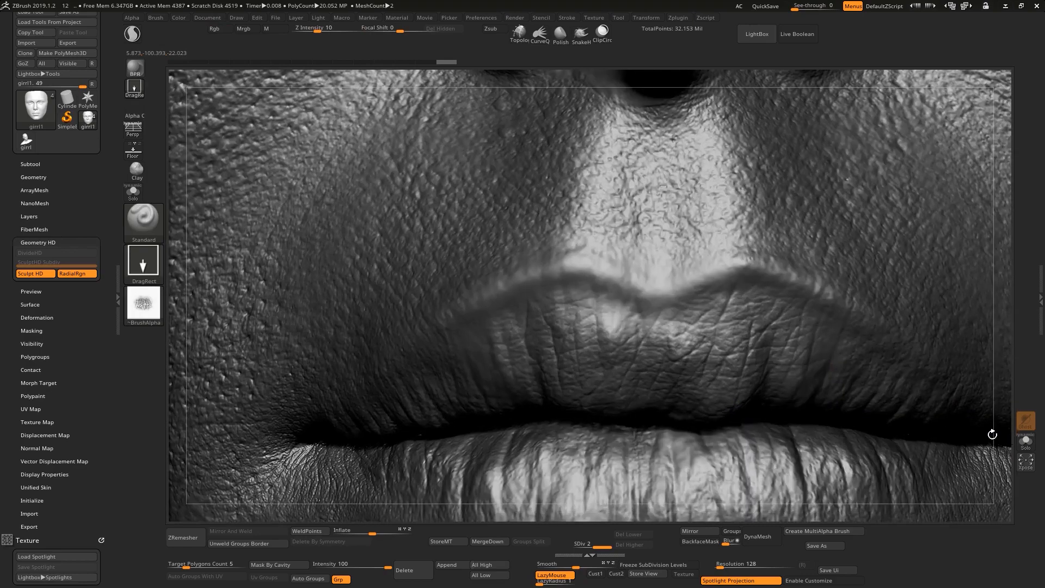
{"action": "mouse_move", "coordinate": [854, 383]}
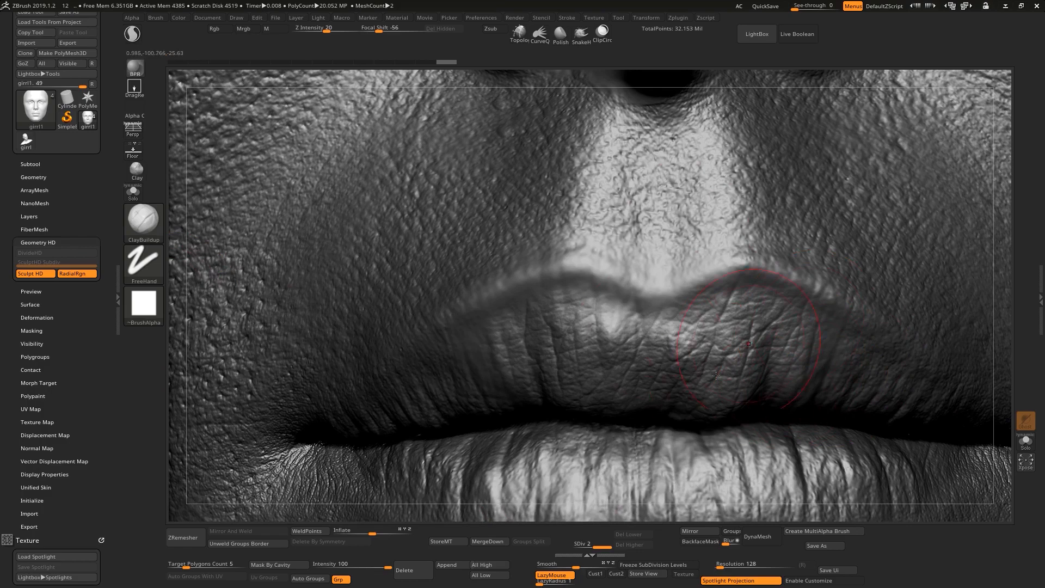
{"action": "mouse_move", "coordinate": [575, 190]}
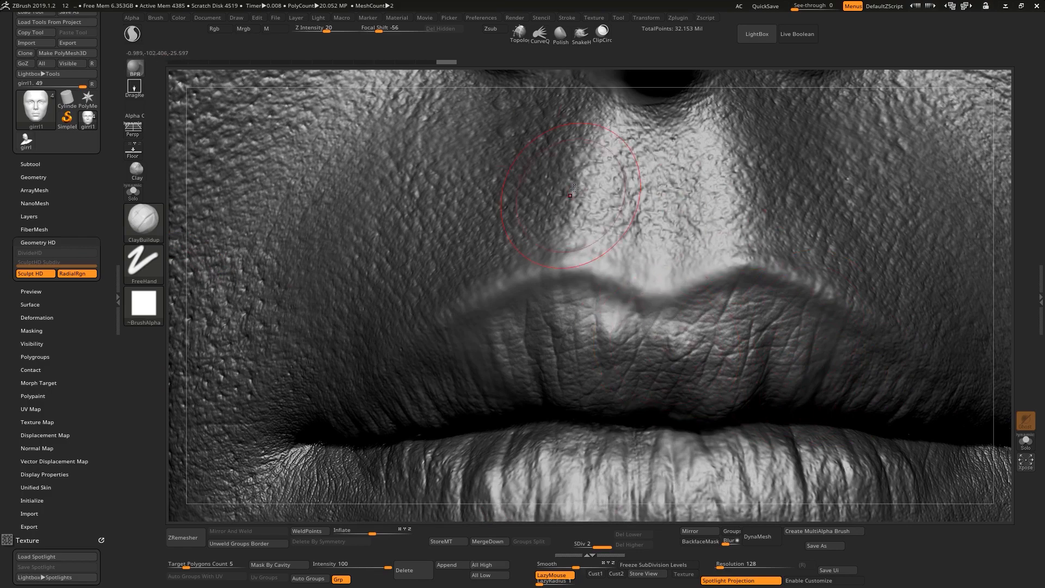
{"action": "mouse_move", "coordinate": [714, 335]}
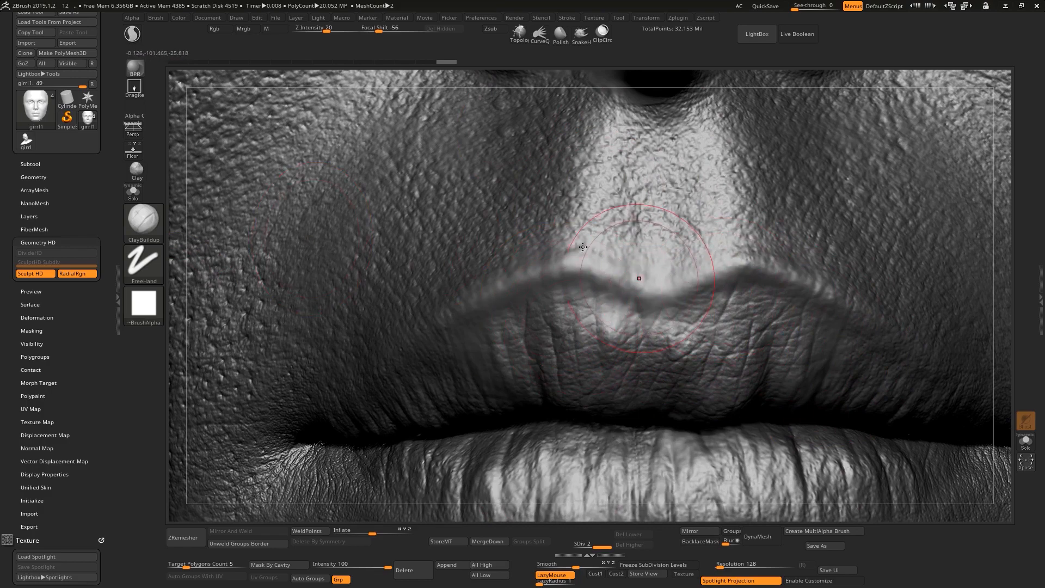
Choose soft round Alpha 39 for the ClayBuildup brush.
{"action": "left_click", "coordinate": [144, 305]}
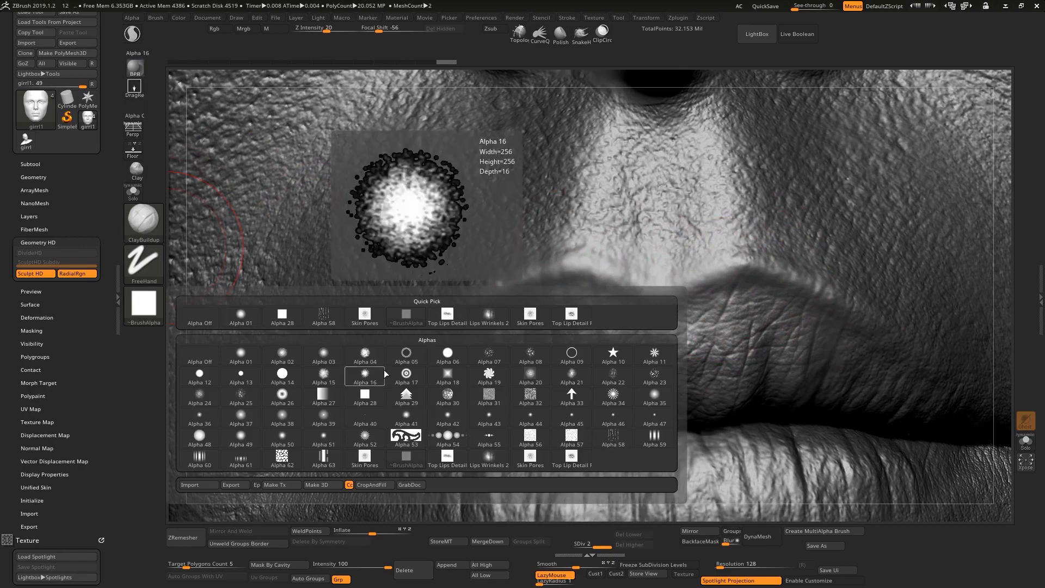
{"action": "left_click", "coordinate": [282, 438]}
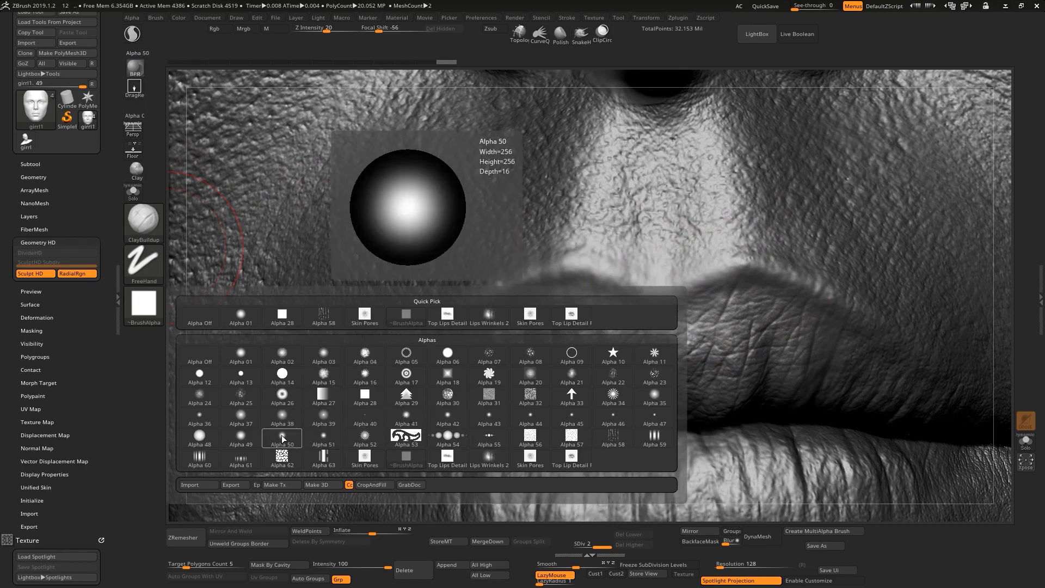
{"action": "left_click", "coordinate": [324, 418]}
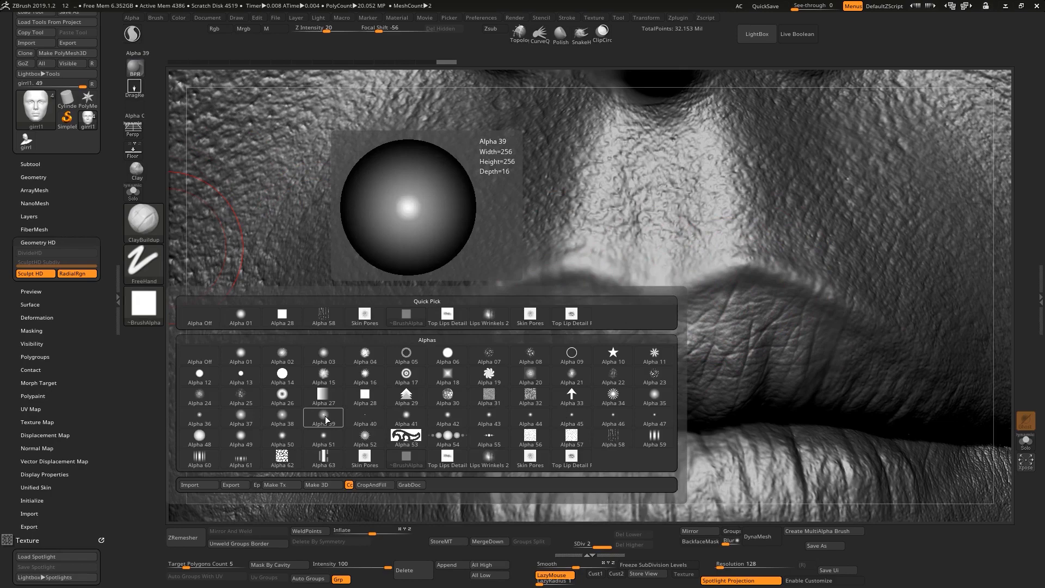
{"action": "left_click", "coordinate": [324, 418]}
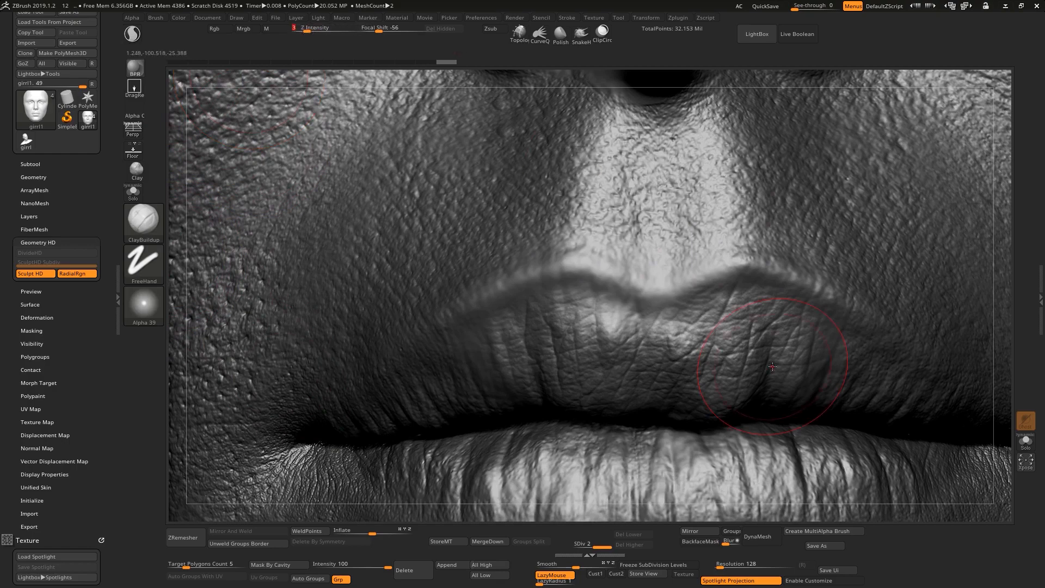
Gently soften the upper lip wrinkles with low-intensity ClayBuildup strokes.
{"action": "left_click_drag", "start_coordinate": [773, 367], "coordinate": [726, 327]}
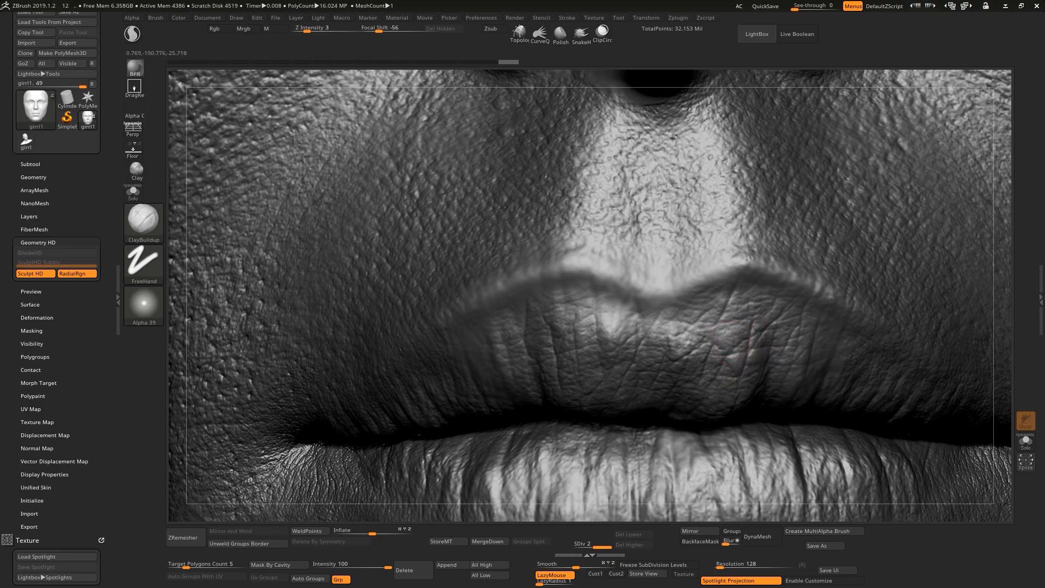
{"action": "mouse_move", "coordinate": [739, 304]}
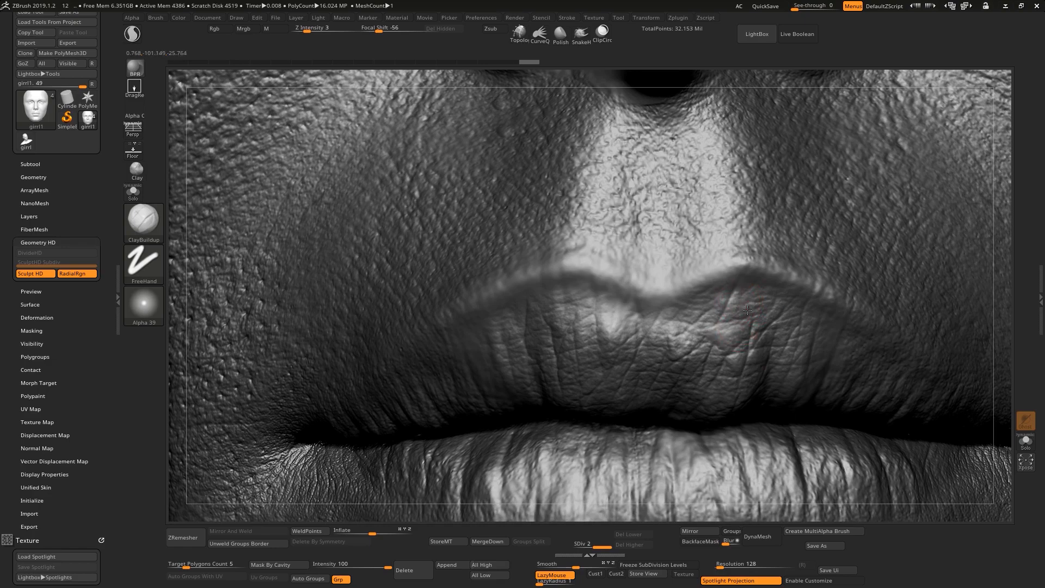
{"action": "mouse_move", "coordinate": [712, 353]}
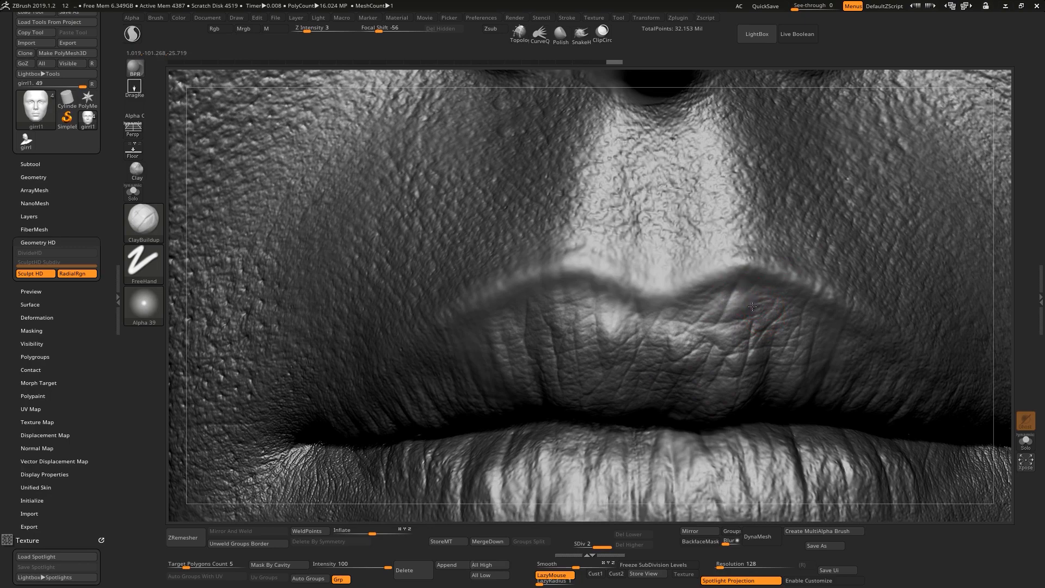
{"action": "mouse_move", "coordinate": [762, 361]}
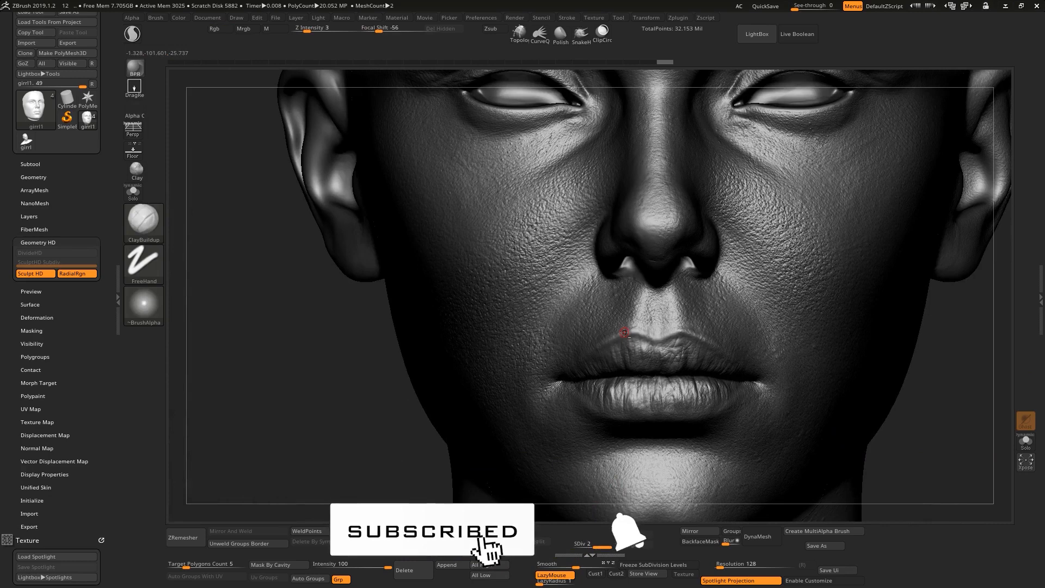
Frame the whole head to show the finished nose pores and wrinkled lips.
{"action": "left_click", "coordinate": [628, 538]}
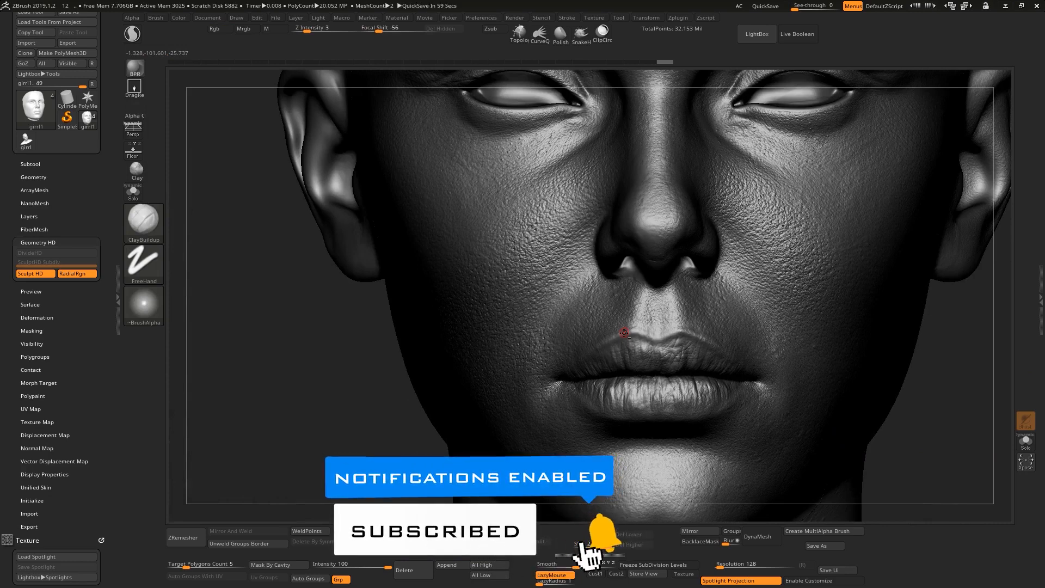